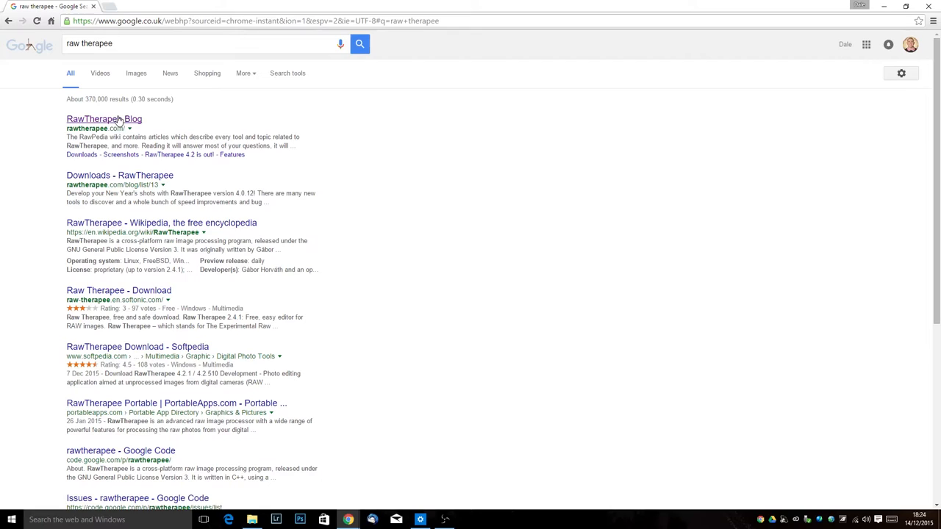
# - Download the RawTherapee 4.2.510 Windows Vista/7/8/10 64-bit build from rawtherapee.com
pyautogui.click(119, 175)
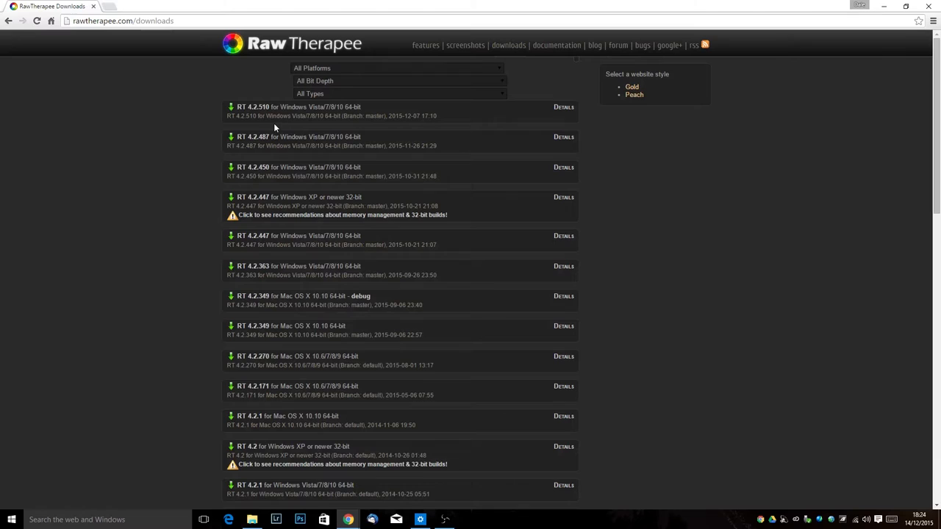
pyautogui.moveTo(812, 228)
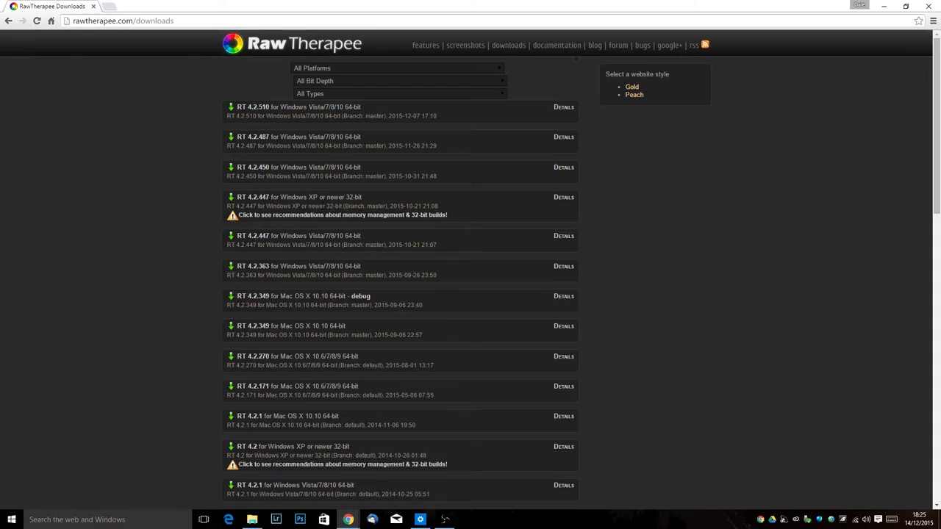
pyautogui.moveTo(664, 179)
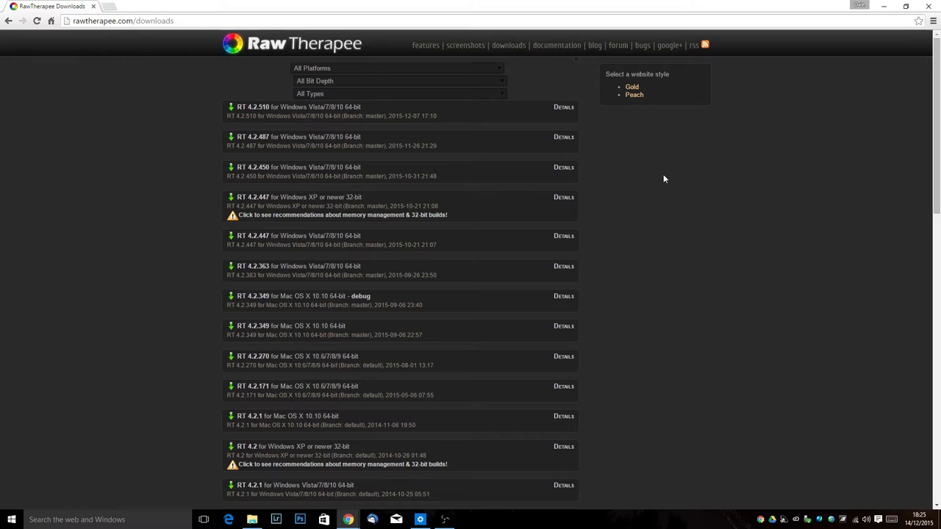
pyautogui.click(243, 107)
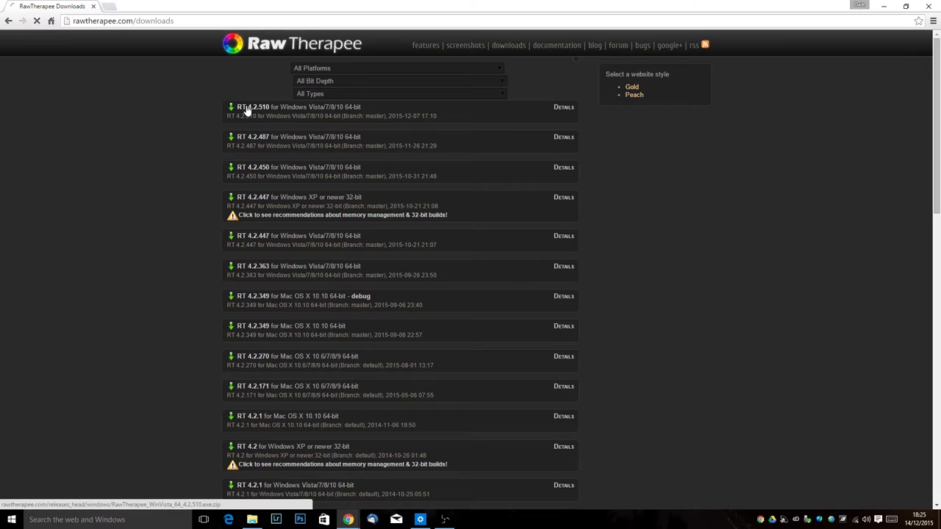
pyautogui.click(253, 107)
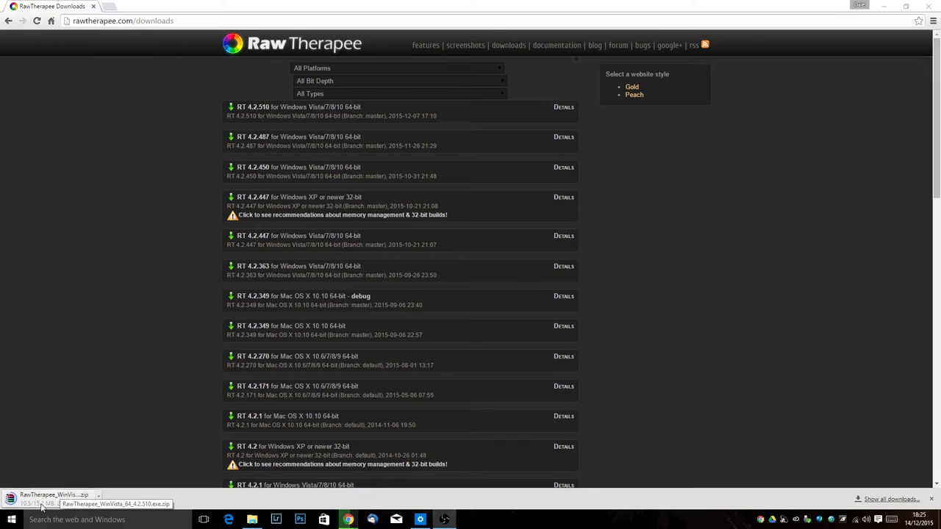
pyautogui.moveTo(118, 452)
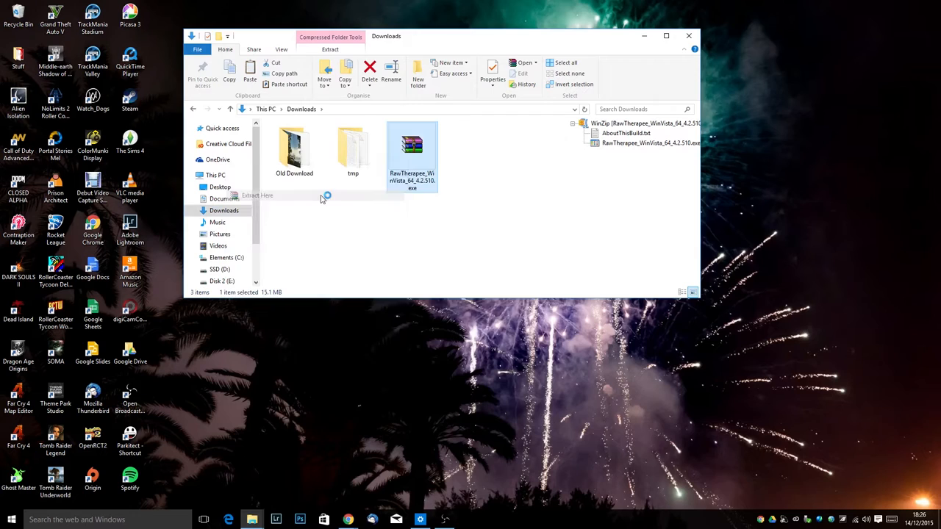
# - Extract the RawTherapee zip into Downloads and select the extracted setup executable
pyautogui.click(258, 196)
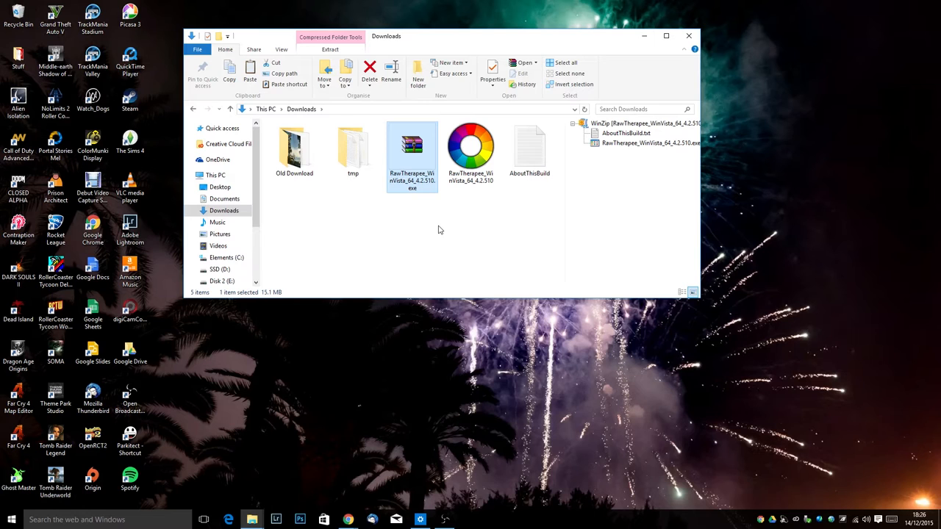
pyautogui.doubleClick(412, 153)
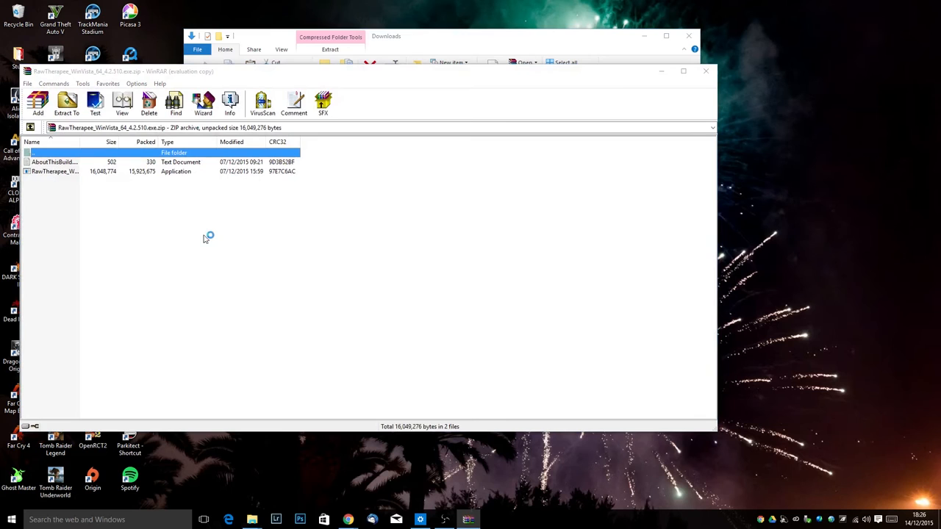
pyautogui.click(706, 71)
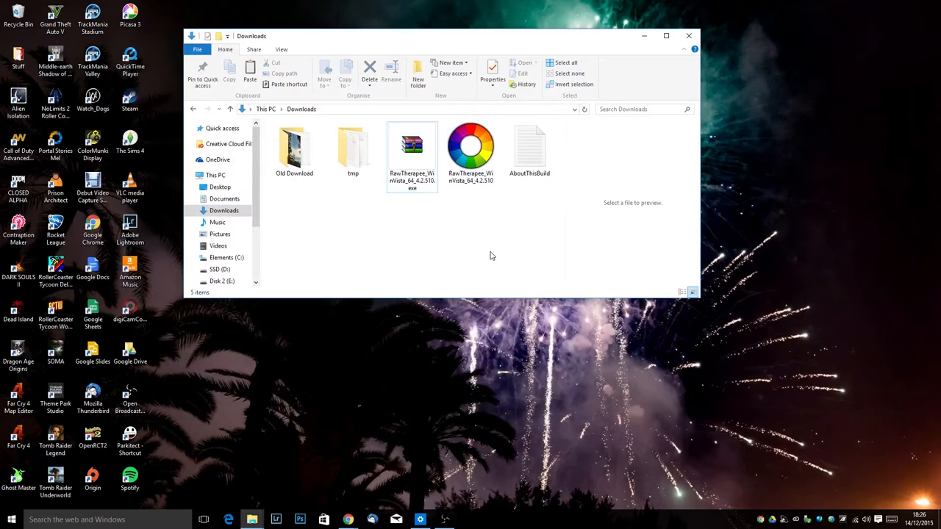
pyautogui.click(470, 147)
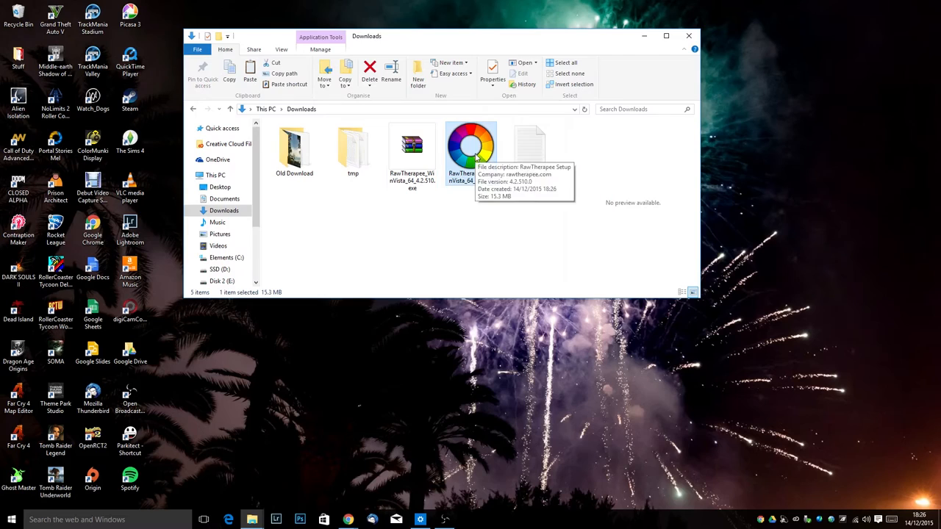
# - Install RawTherapee in English with the default Start Menu folder and a desktop icon
pyautogui.doubleClick(471, 147)
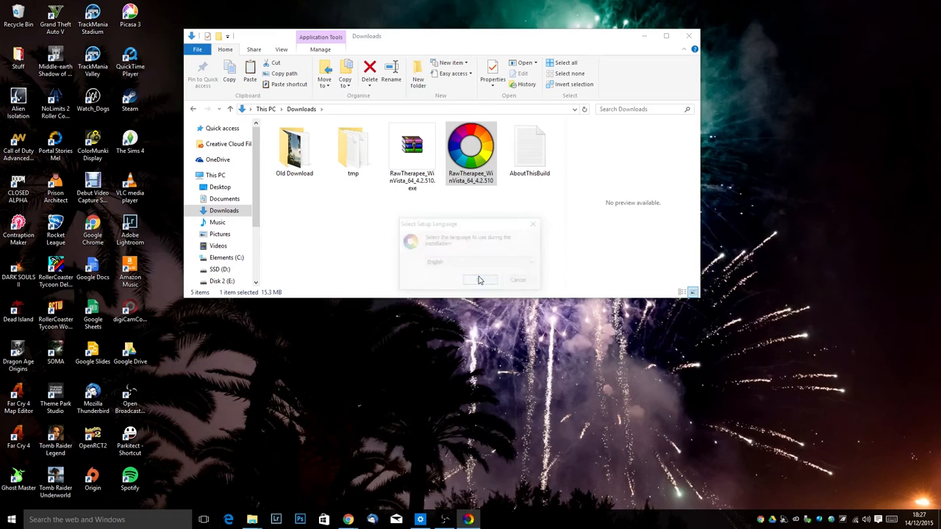
pyautogui.click(479, 279)
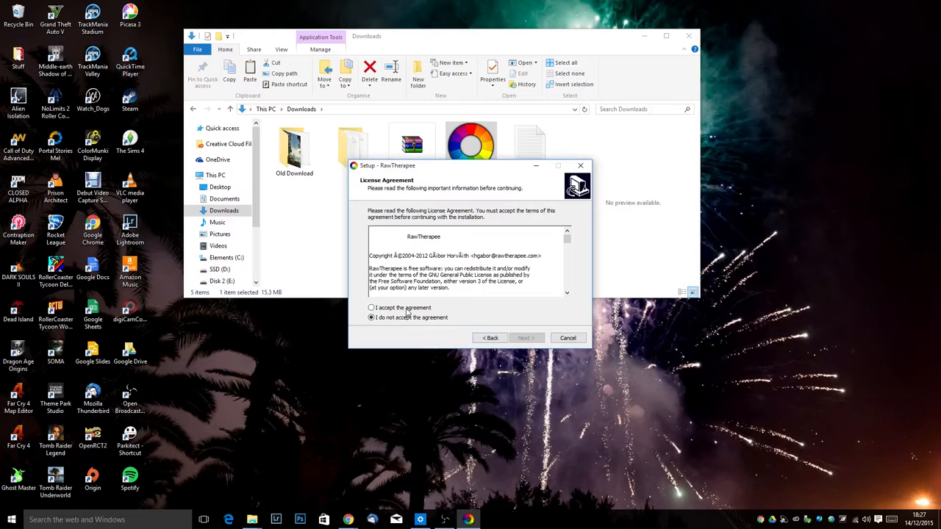
pyautogui.click(525, 338)
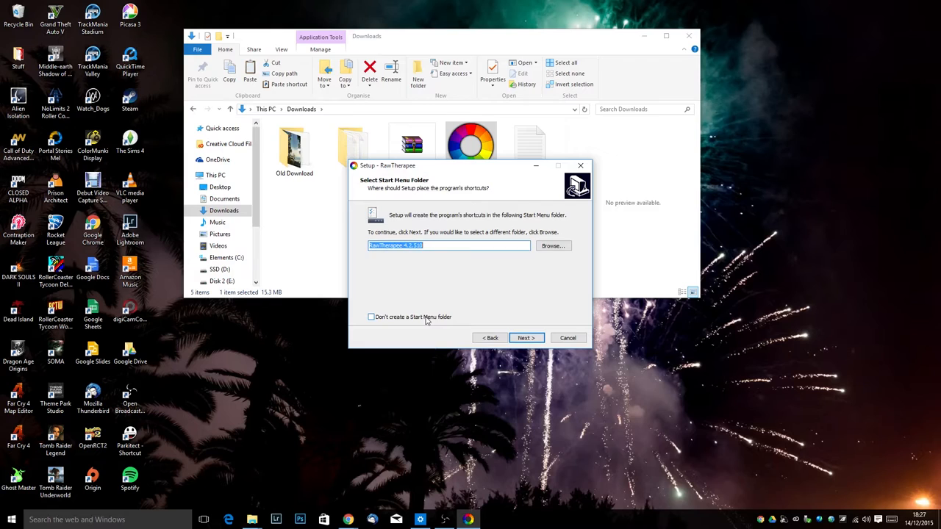
pyautogui.click(525, 338)
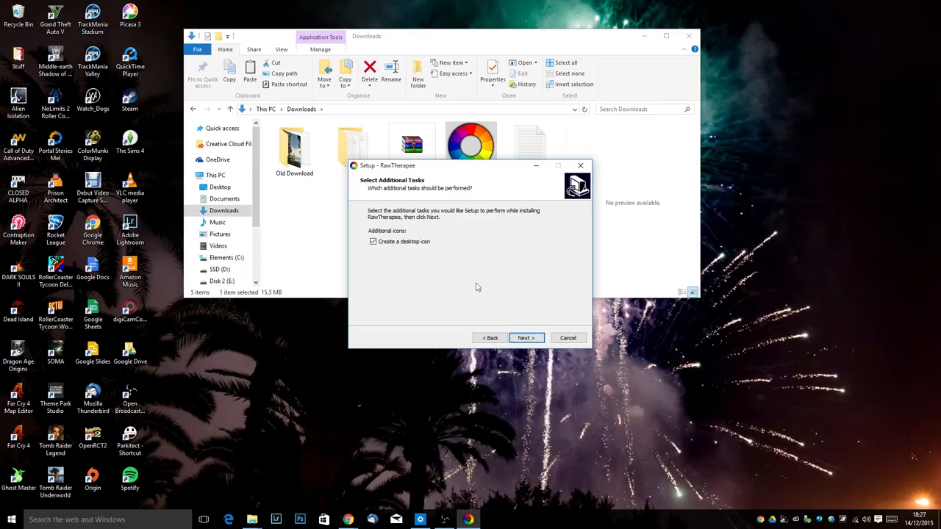
pyautogui.click(526, 337)
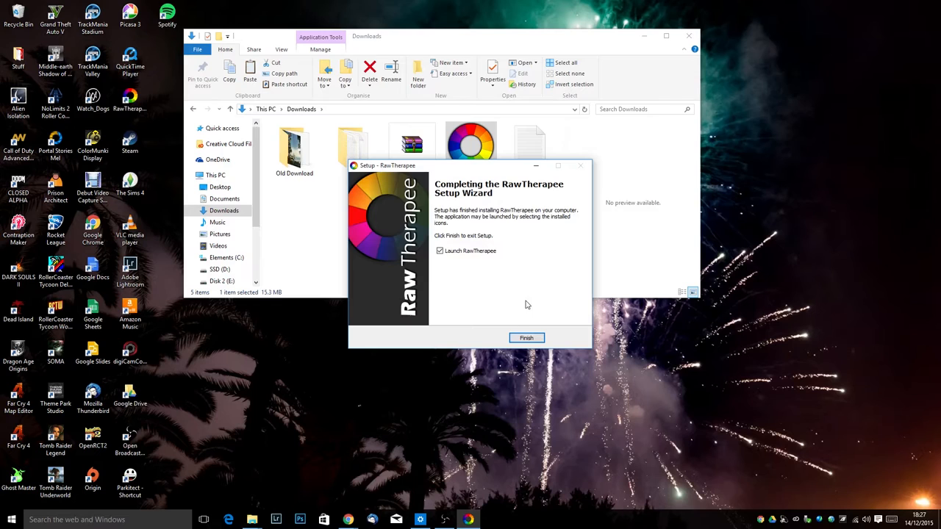
# - Finish setup to launch RawTherapee 4.2.510, then close the Release Notes dialog
pyautogui.click(526, 337)
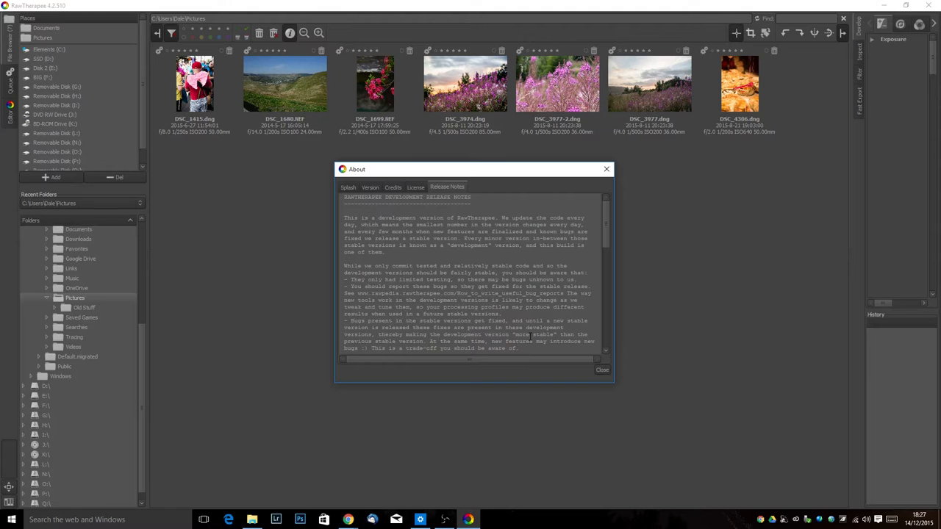
pyautogui.scroll(-3)
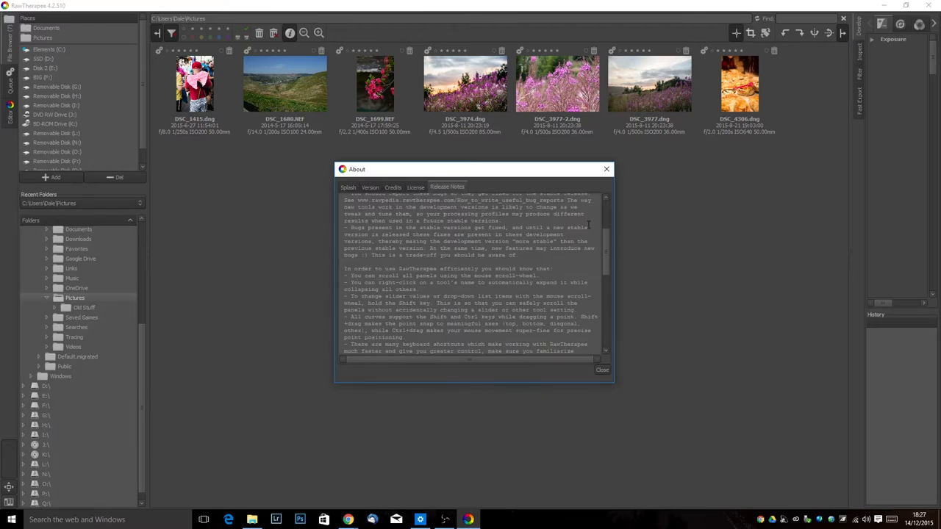
pyautogui.click(602, 370)
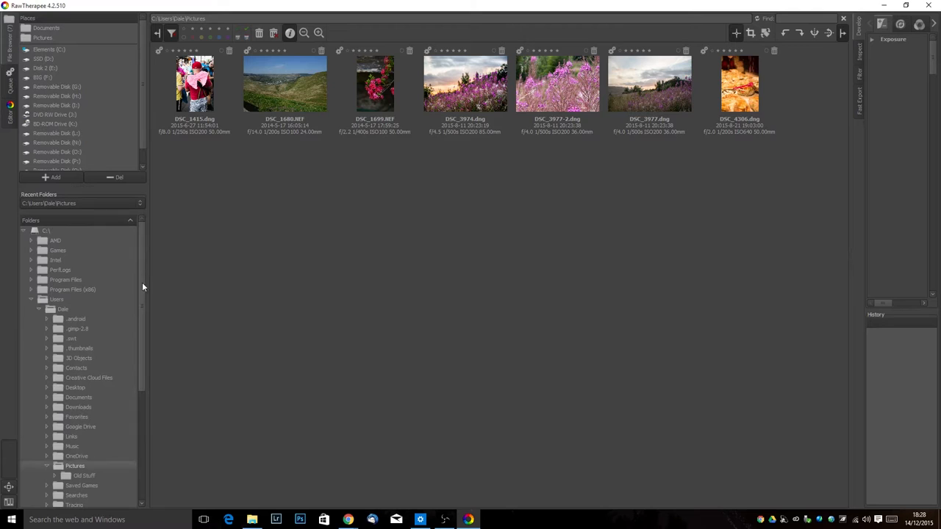
pyautogui.moveTo(338, 323)
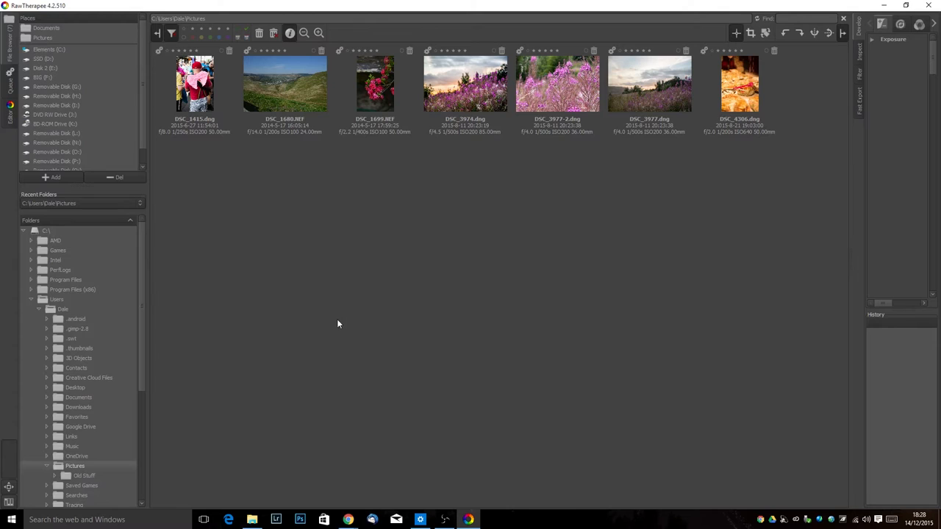
pyautogui.moveTo(10, 73)
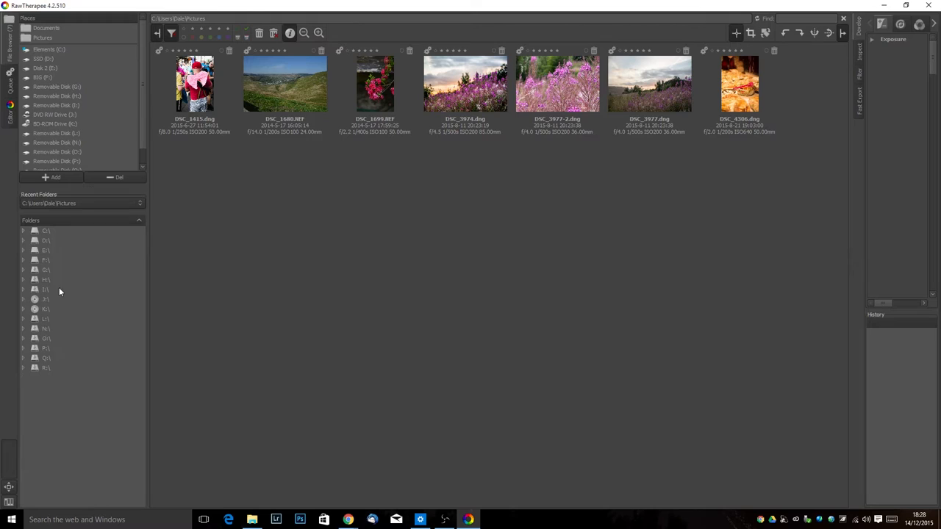
pyautogui.moveTo(67, 279)
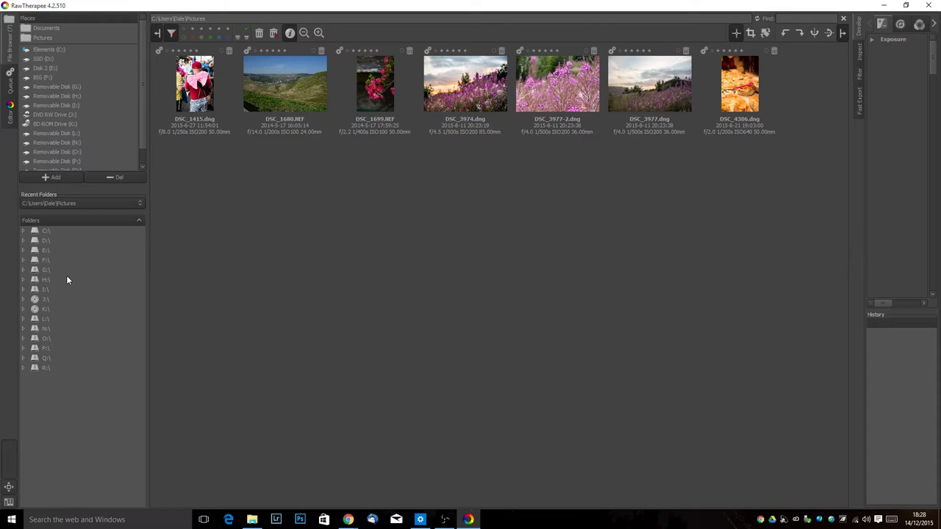
# - Expand the C:\ drive in the Folders panel to browse down its folder tree
pyautogui.click(23, 230)
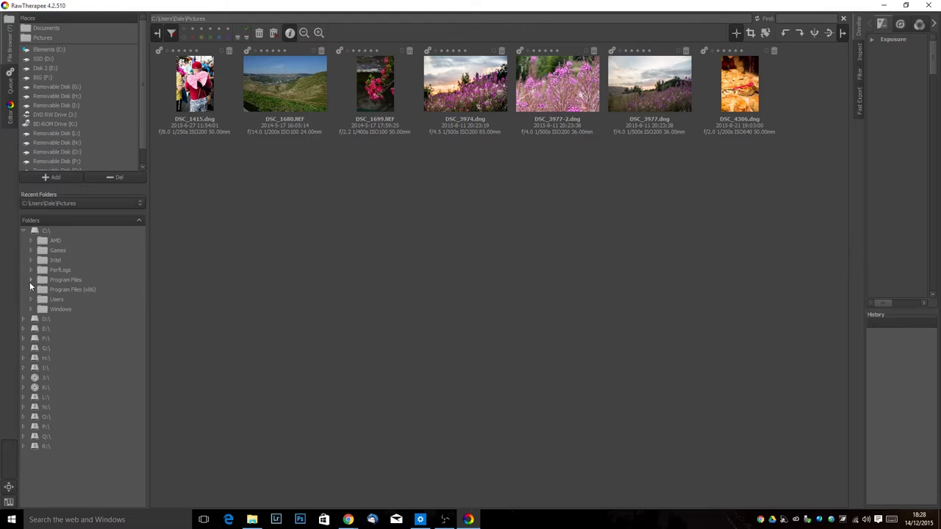
pyautogui.click(23, 230)
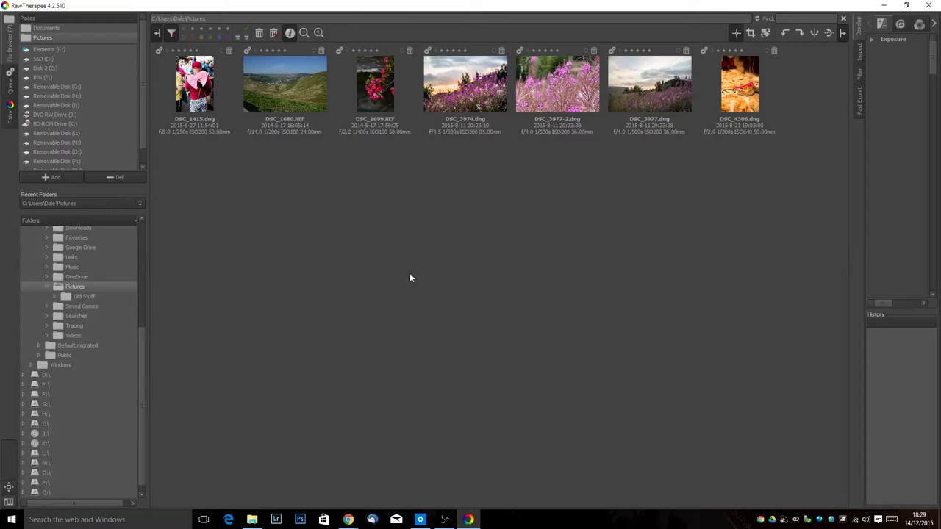
pyautogui.moveTo(403, 275)
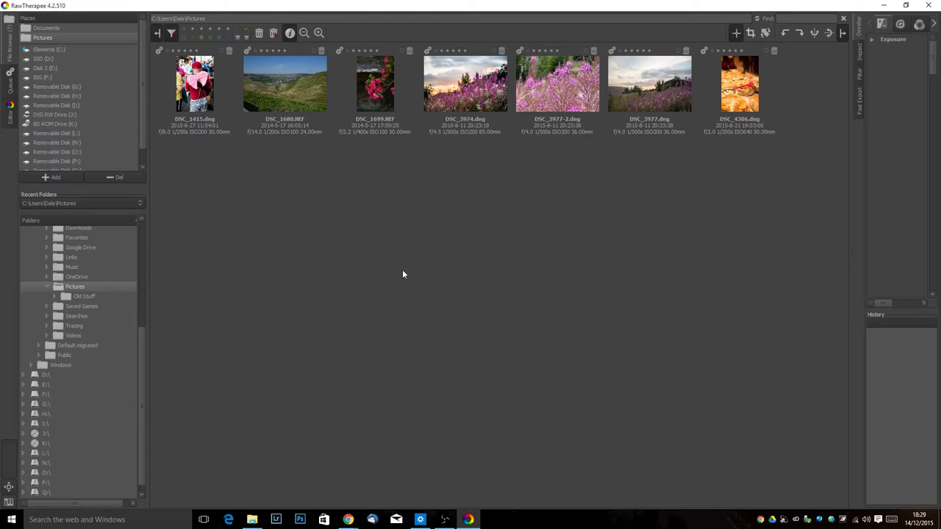
pyautogui.moveTo(315, 178)
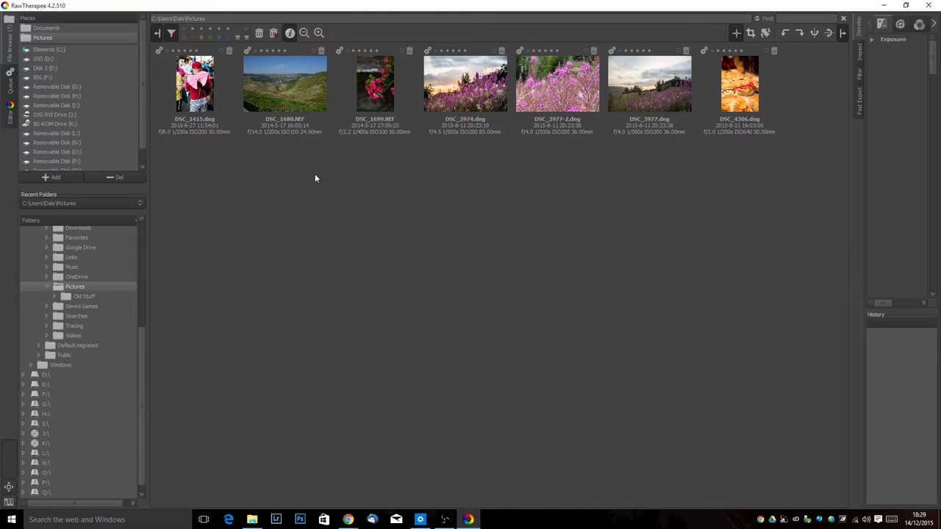
pyautogui.moveTo(573, 143)
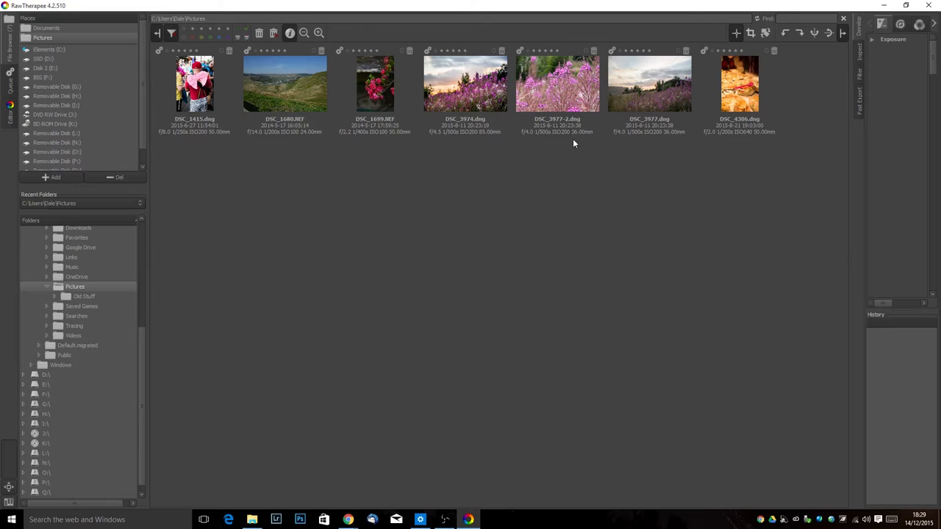
pyautogui.moveTo(580, 195)
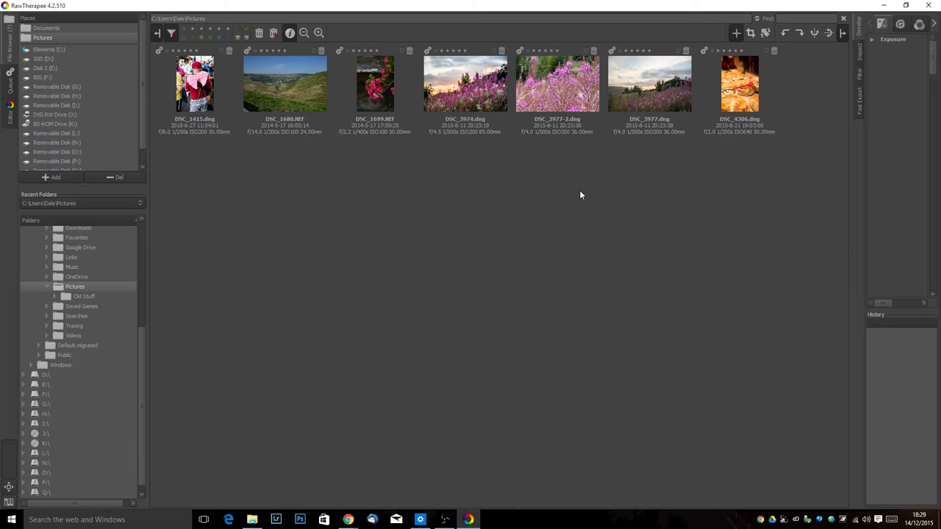
pyautogui.moveTo(380, 105)
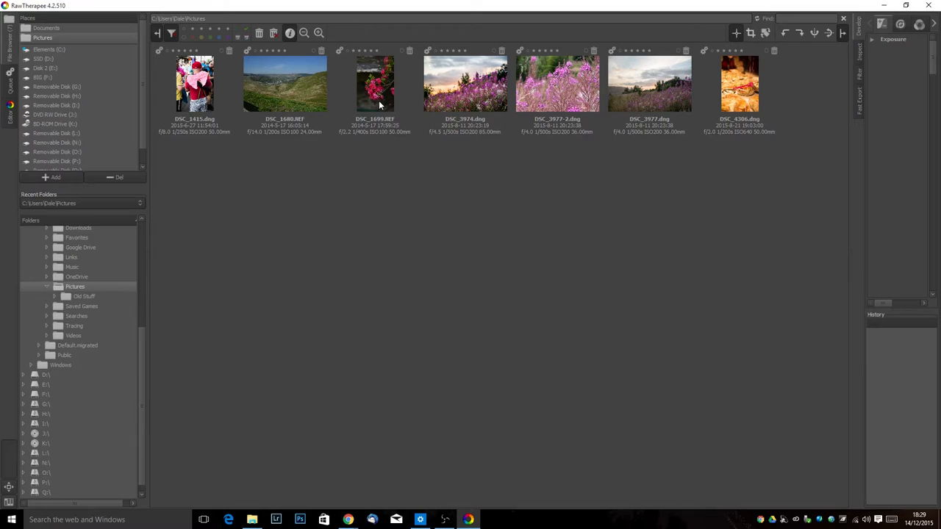
# - Open the sunset wildflower photo DSC_3977.dng in the Editor
pyautogui.click(649, 82)
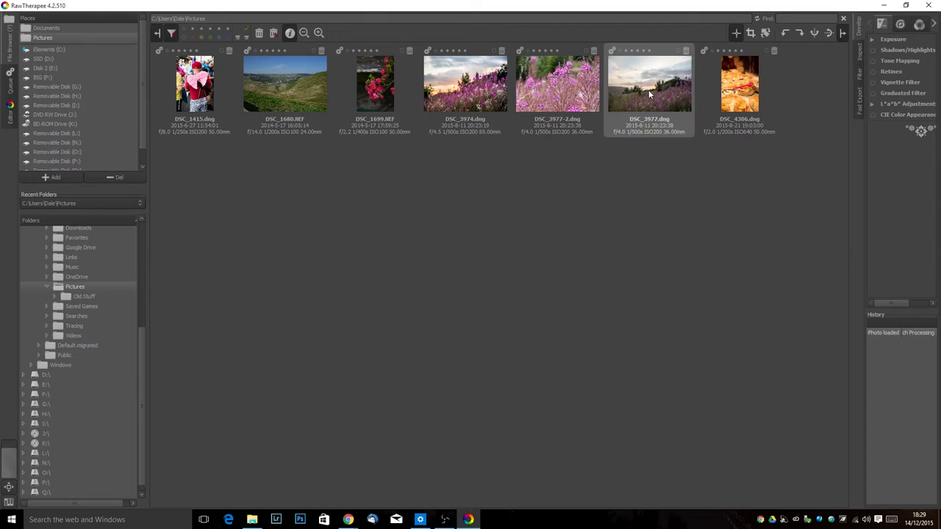
pyautogui.doubleClick(649, 83)
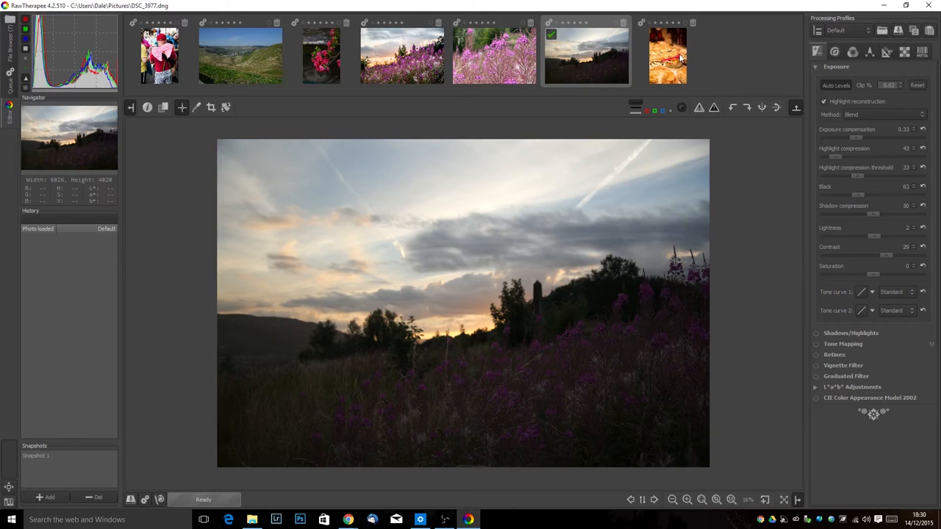
pyautogui.moveTo(857, 145)
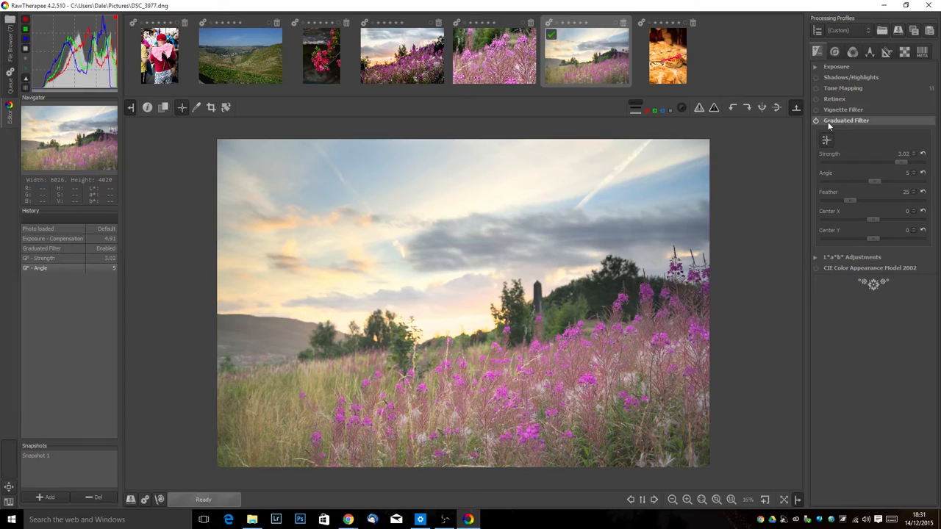
# - In the Exposure panel, raise Contrast to 43 and Saturation to 4
pyautogui.click(836, 66)
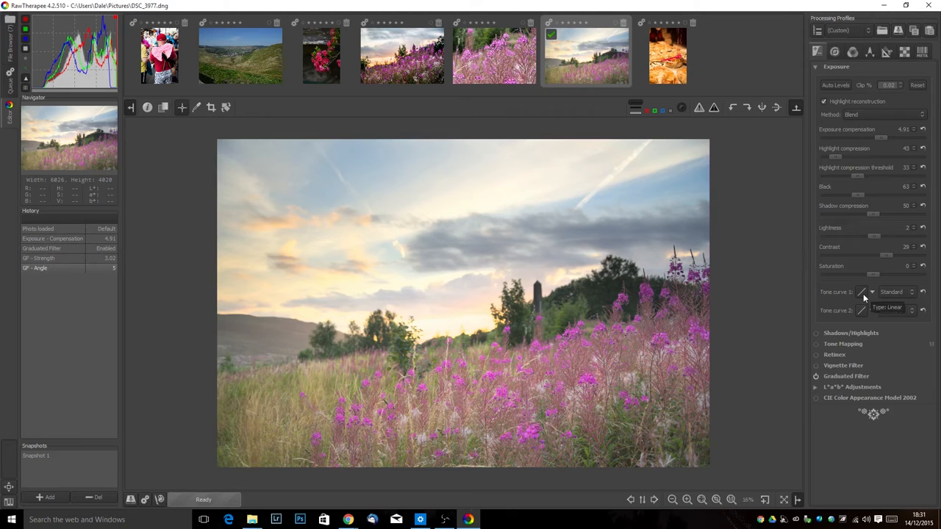
pyautogui.moveTo(871, 276); pyautogui.dragTo(882, 275)
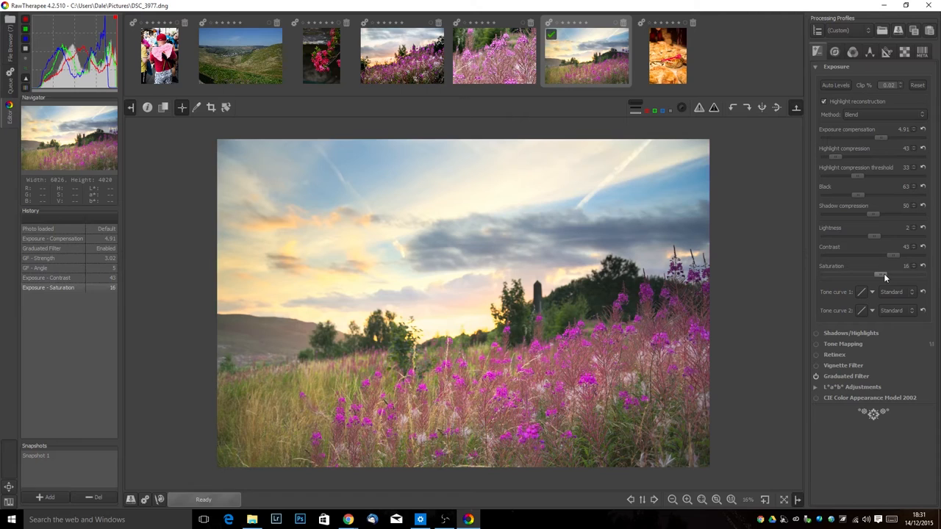
pyautogui.moveTo(885, 278); pyautogui.dragTo(874, 278)
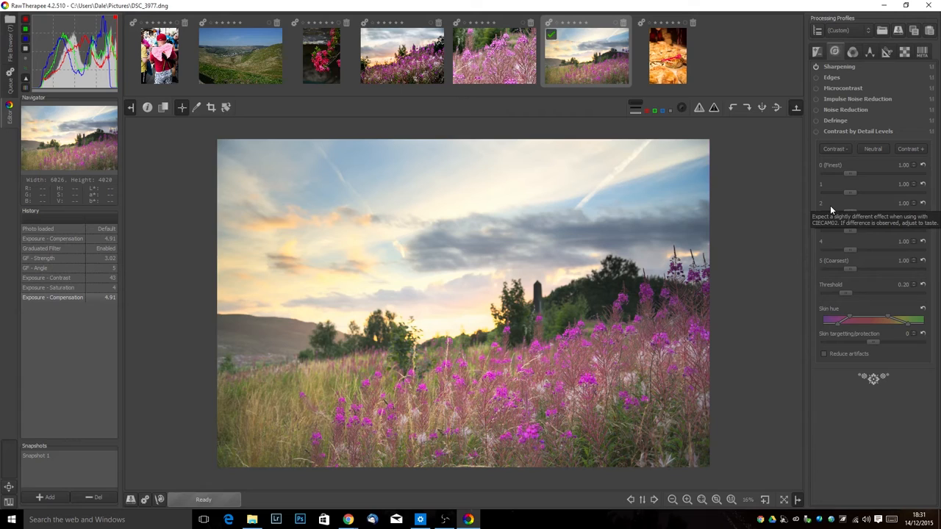
pyautogui.moveTo(862, 301)
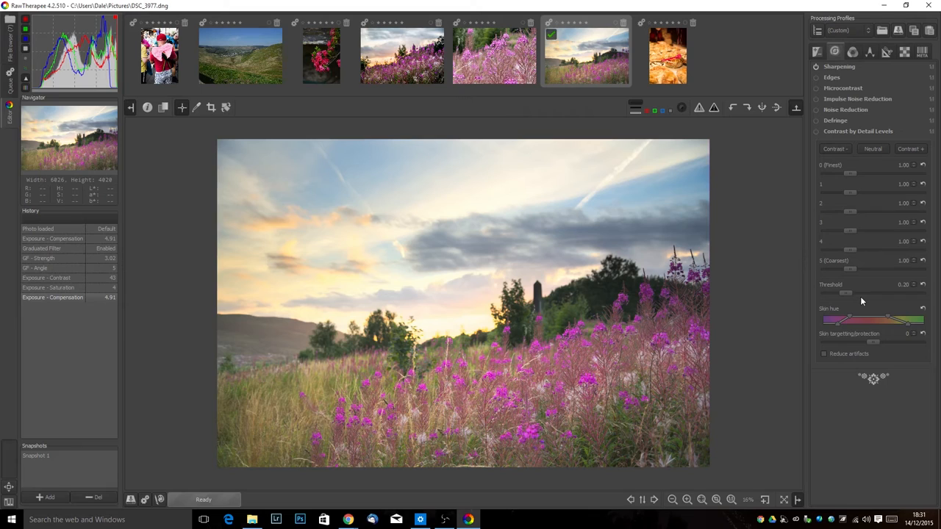
# - Enable Microcontrast at quantity 49, disable it again, and show the Color tools
pyautogui.click(843, 89)
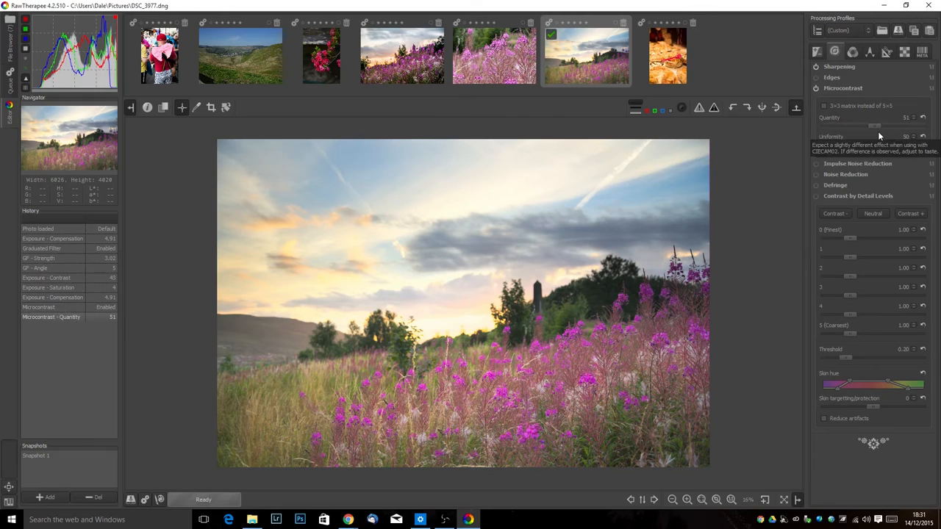
pyautogui.click(815, 88)
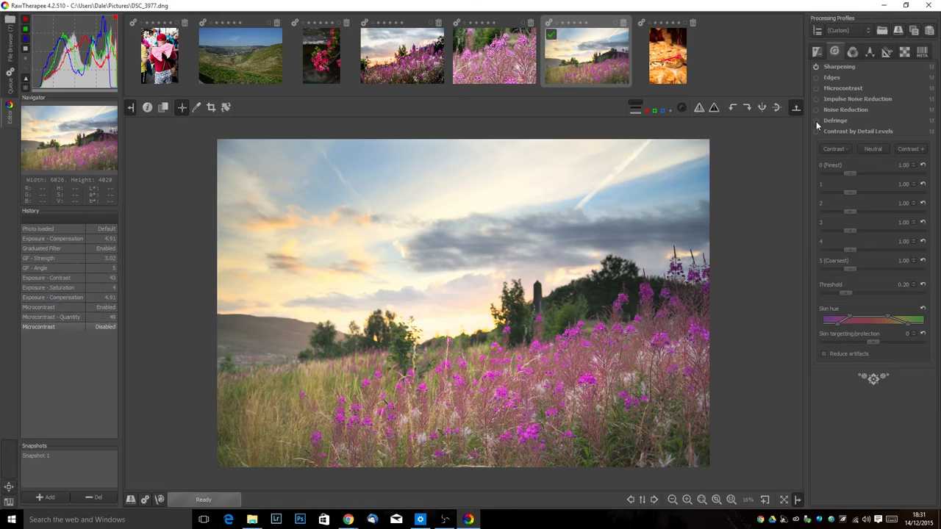
pyautogui.click(853, 52)
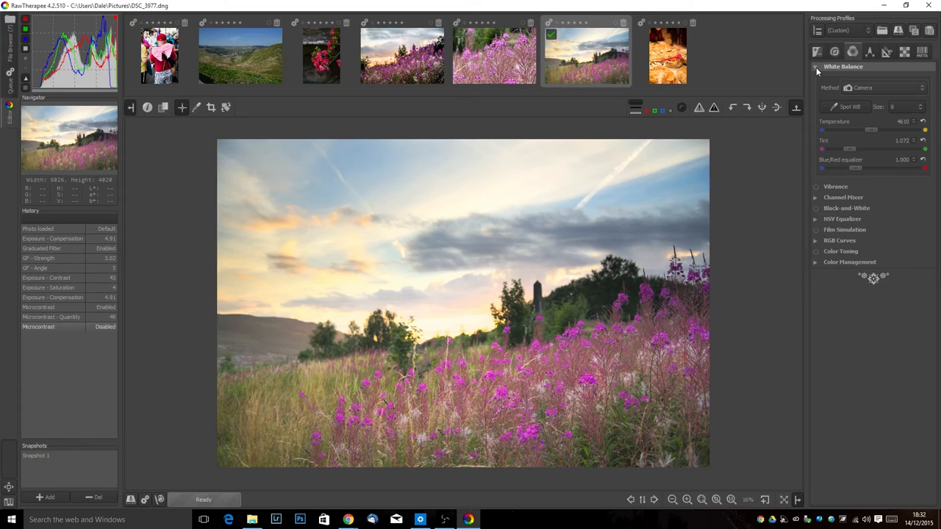
# - Collapse White Balance and browse the Wavelet and Raw tool tabs
pyautogui.click(815, 66)
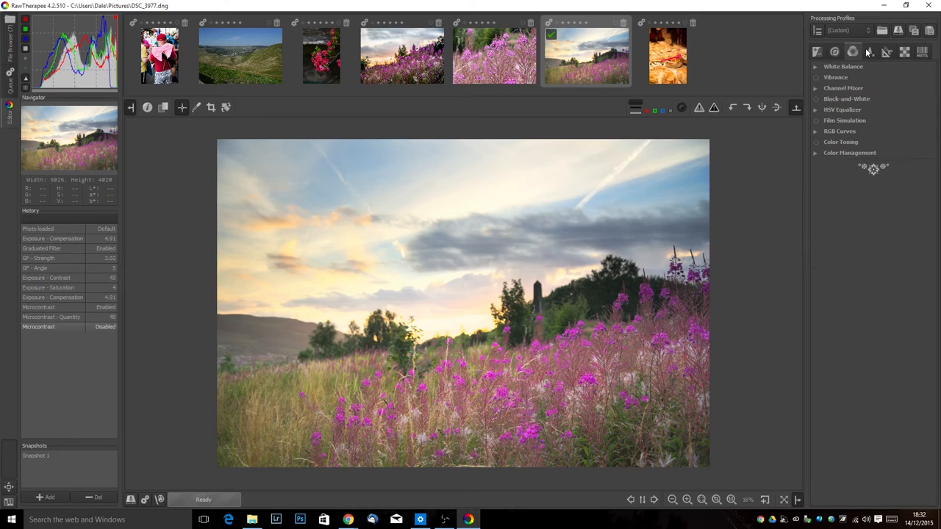
pyautogui.click(870, 52)
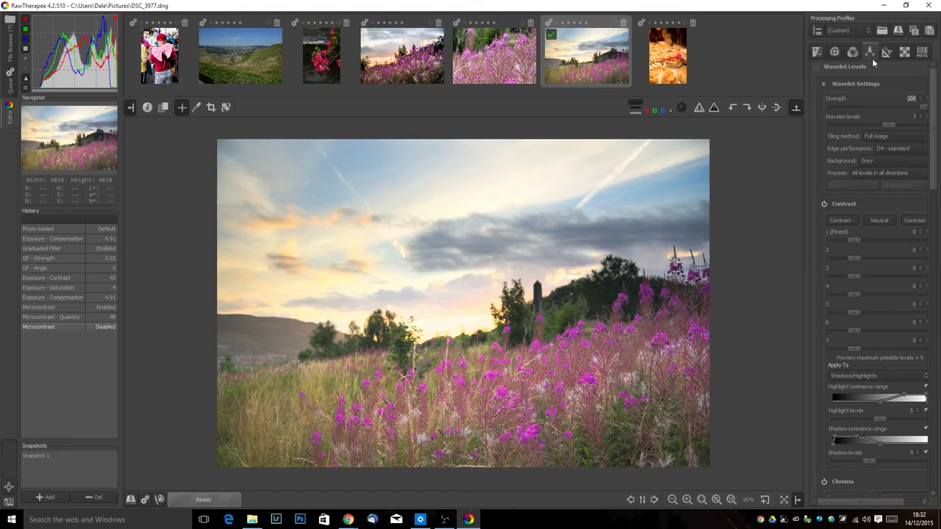
pyautogui.click(887, 51)
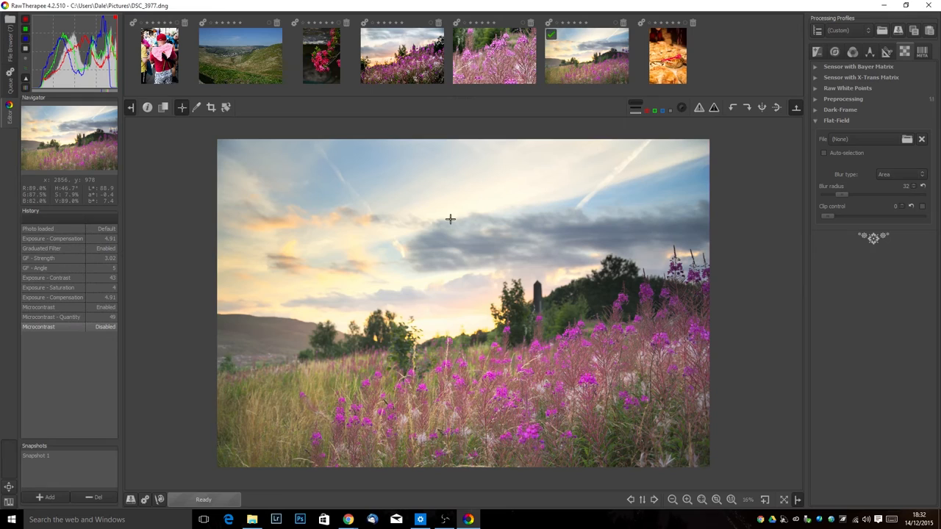
pyautogui.rightClick(587, 55)
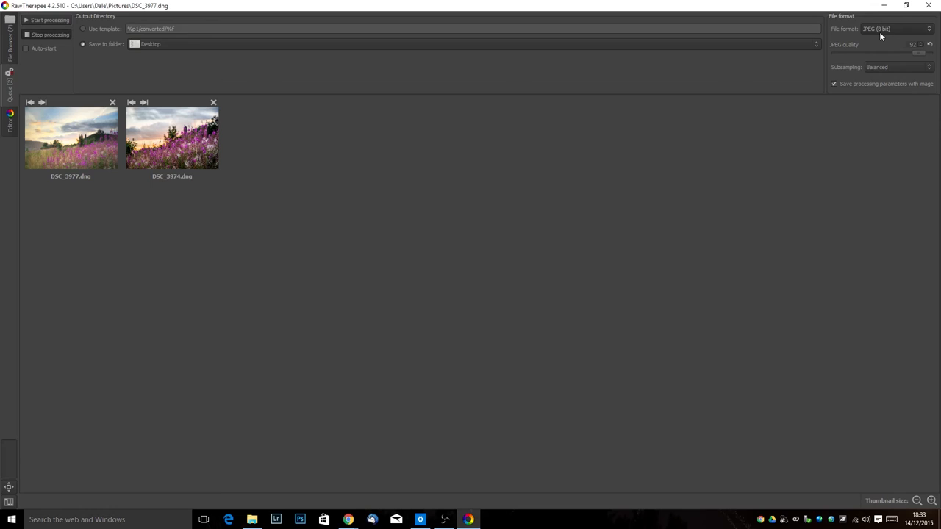
pyautogui.moveTo(916, 56)
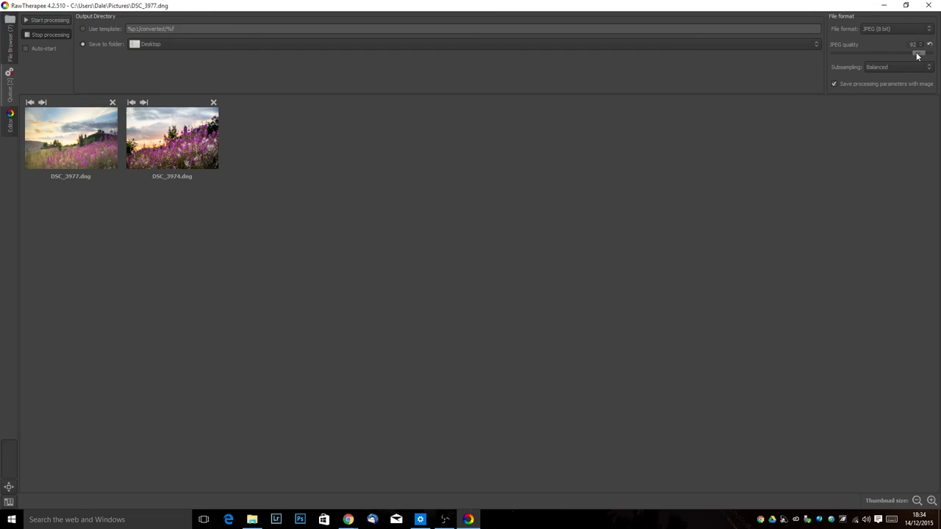
pyautogui.moveTo(874, 92)
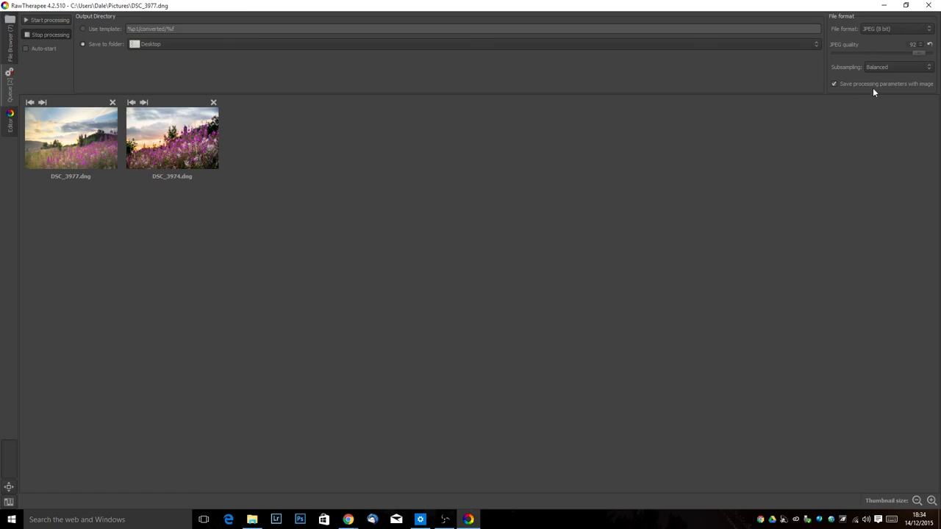
pyautogui.moveTo(331, 189)
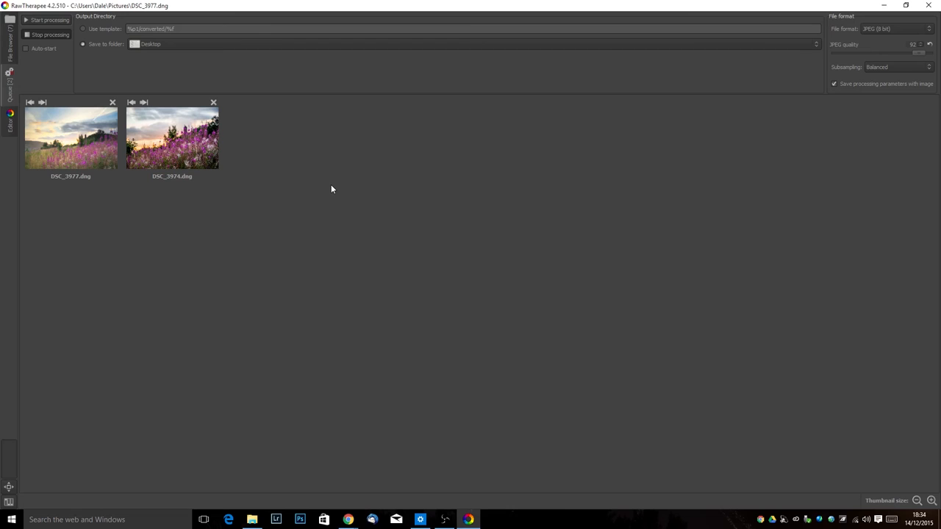
pyautogui.moveTo(271, 99)
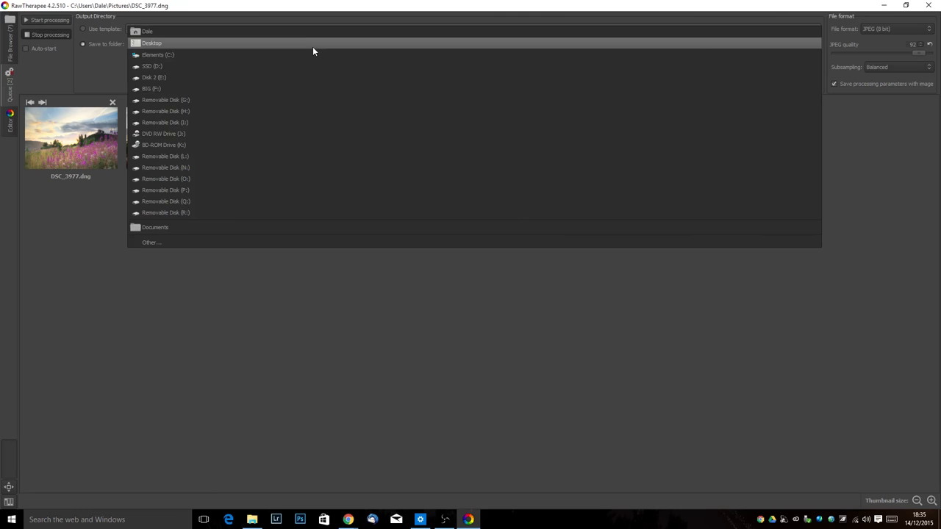
# - Set the output Save-to folder to Dale's Pictures folder
pyautogui.click(151, 242)
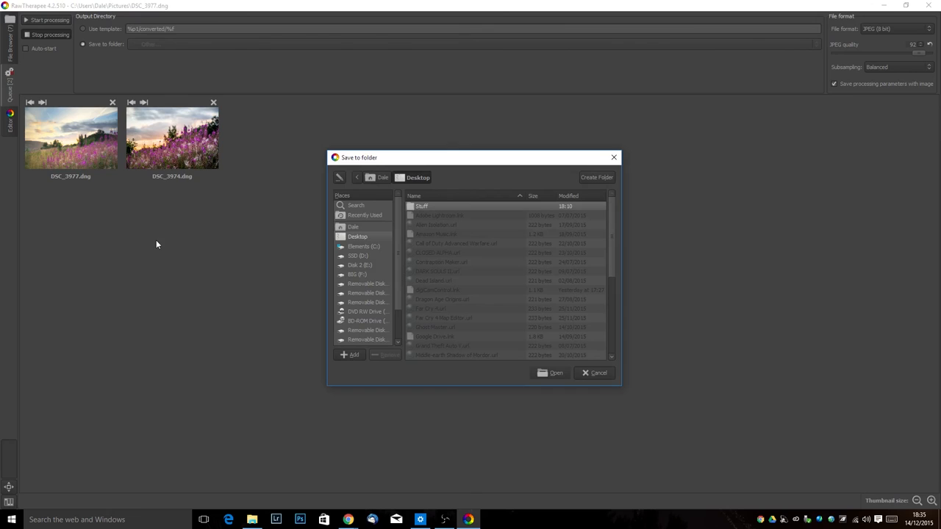
pyautogui.click(353, 226)
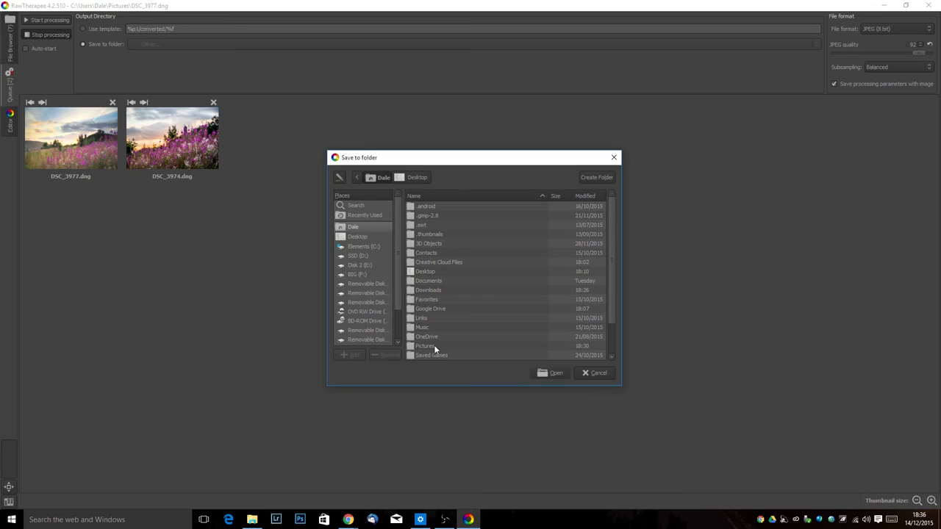
pyautogui.scroll(-3)
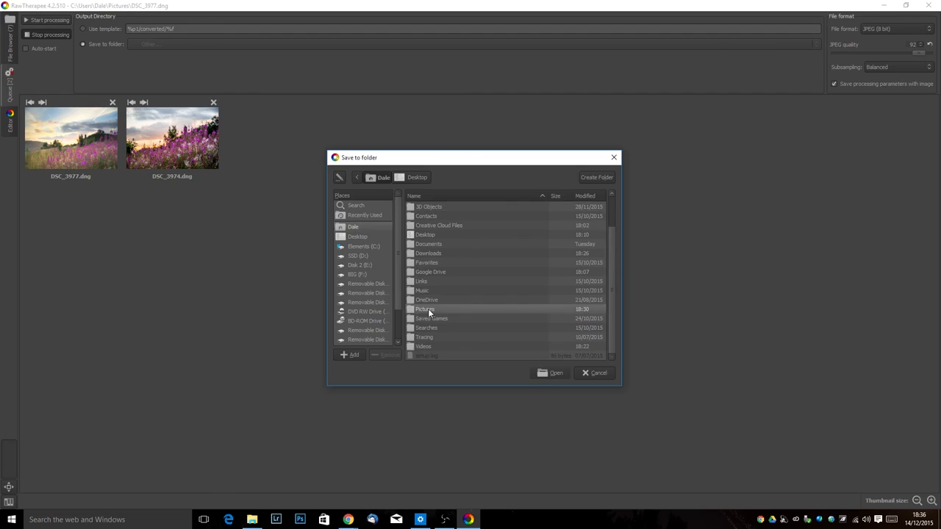
pyautogui.doubleClick(425, 309)
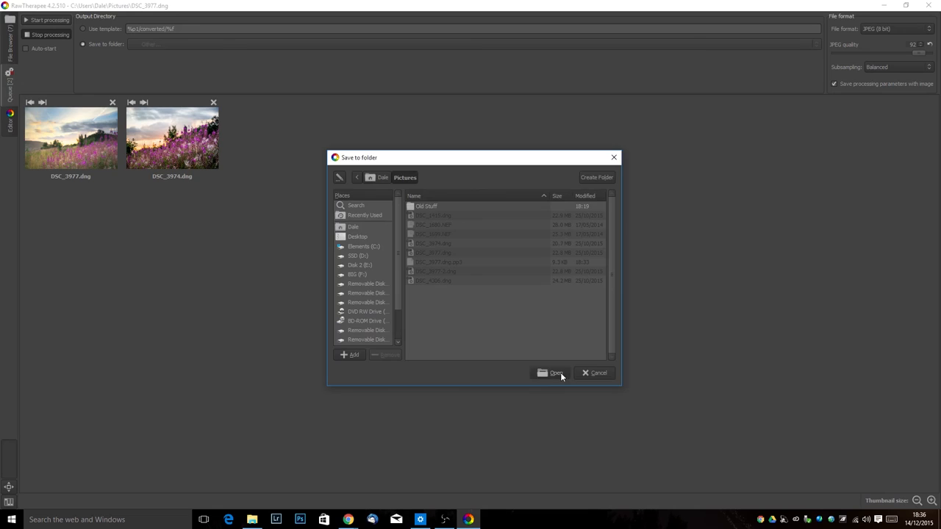
pyautogui.click(553, 372)
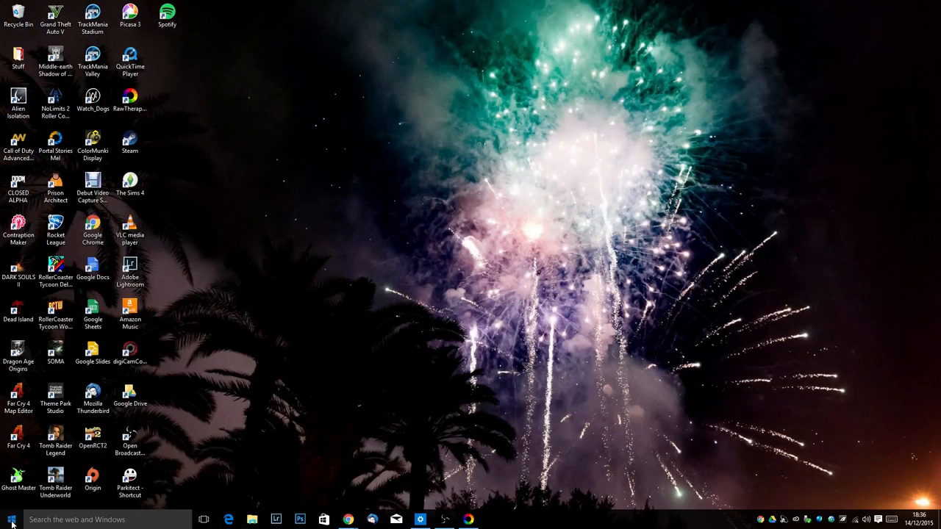
# - Open the Windows Start menu after processing the queue and minimising RawTherapee
pyautogui.click(252, 520)
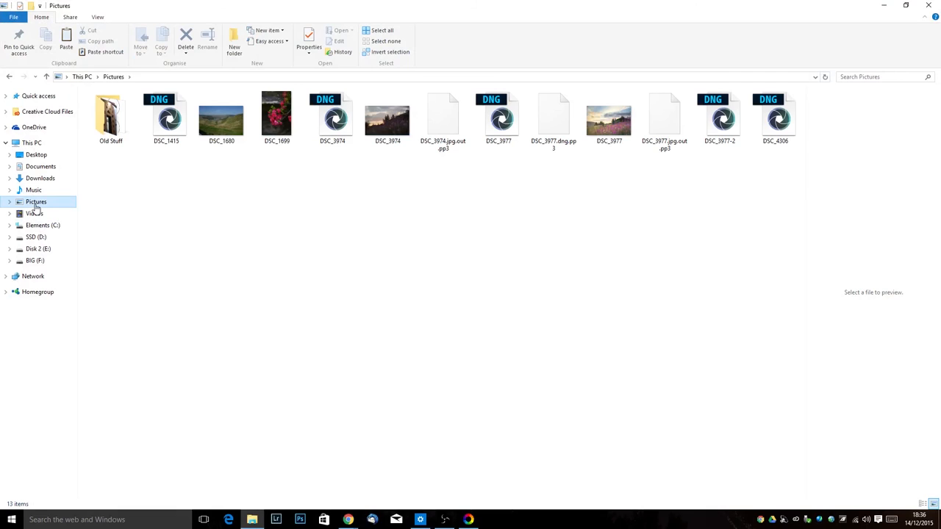
# - Select DSC_3977.jpg in Pictures and open it in the Photos app
pyautogui.click(609, 117)
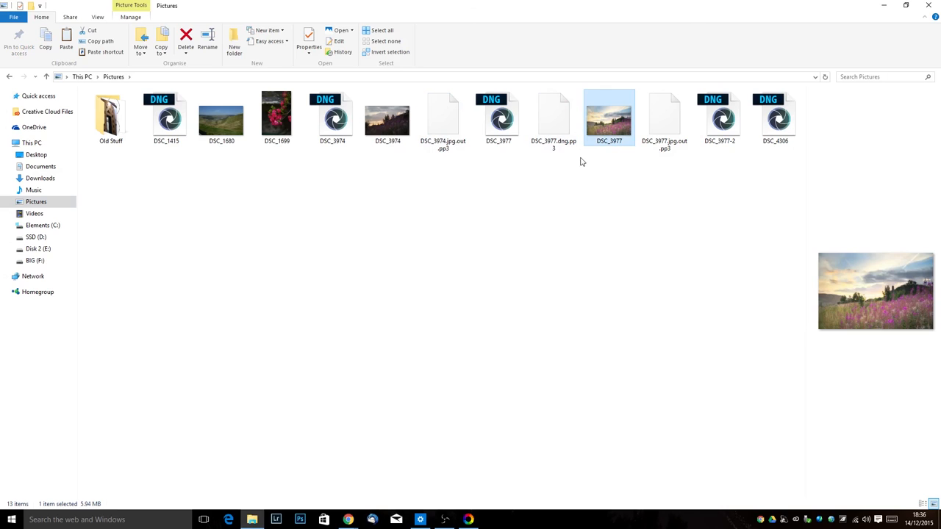
pyautogui.doubleClick(609, 118)
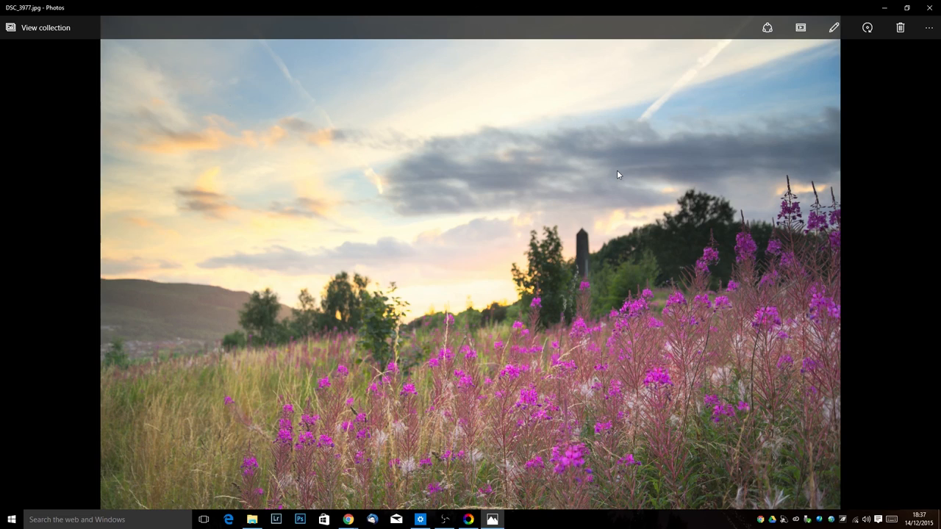